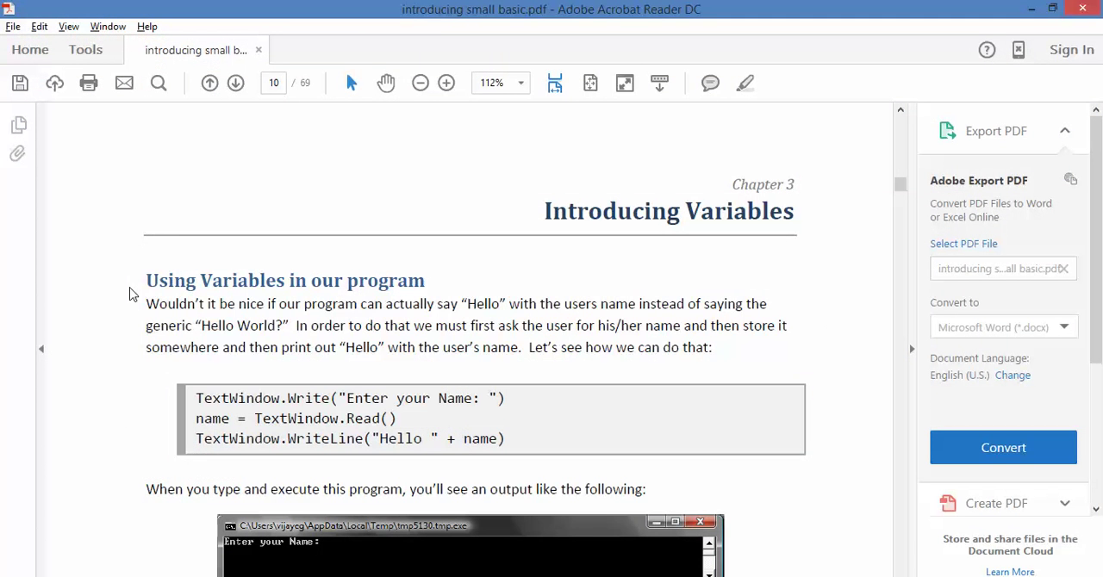
{"action": "mouse_move", "coordinate": [374, 148]}
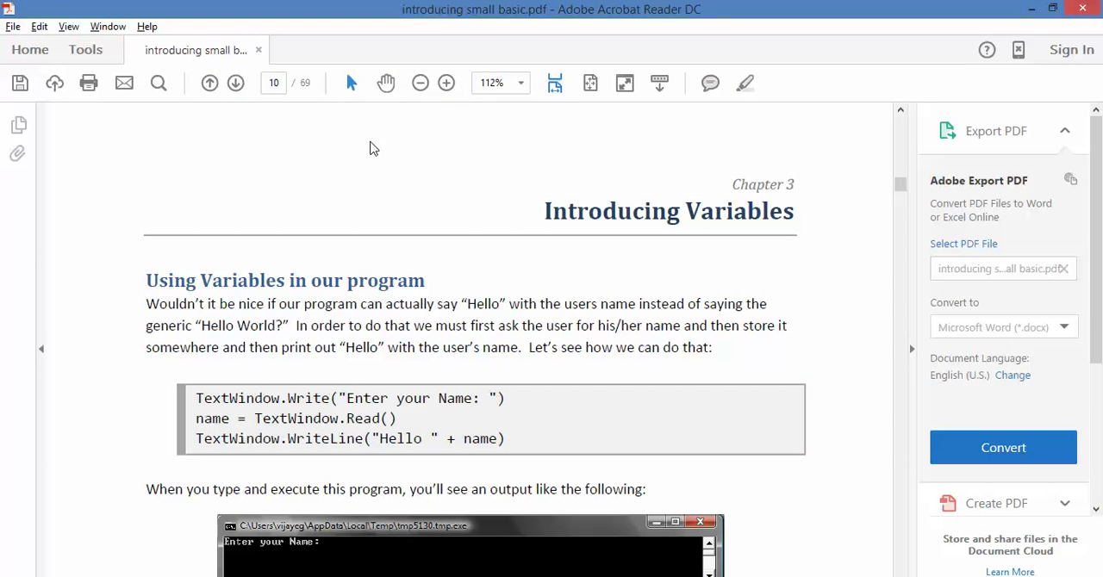
- Scroll through the variables guide to locate the three-line name-greeting example code
{"action": "scroll", "scroll_direction": "down", "scroll_amount": 3}
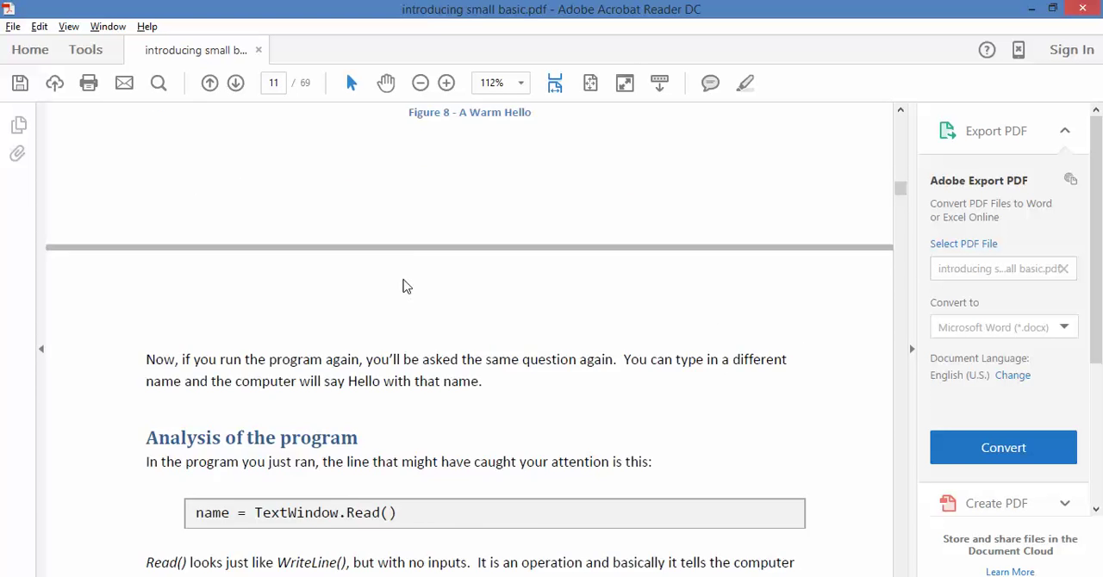
{"action": "scroll", "scroll_direction": "down", "scroll_amount": 3}
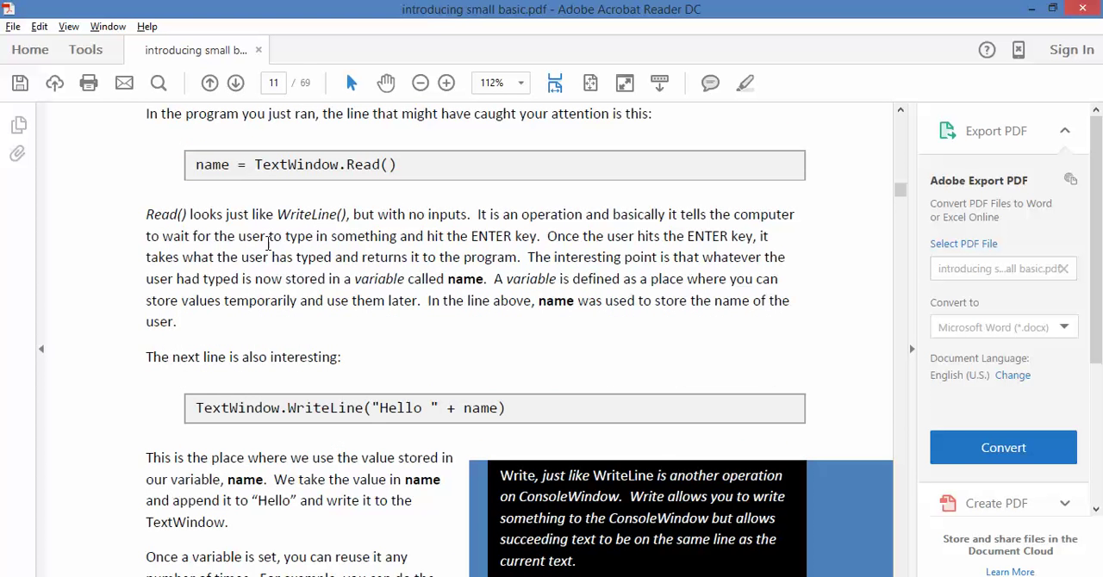
{"action": "mouse_move", "coordinate": [274, 321]}
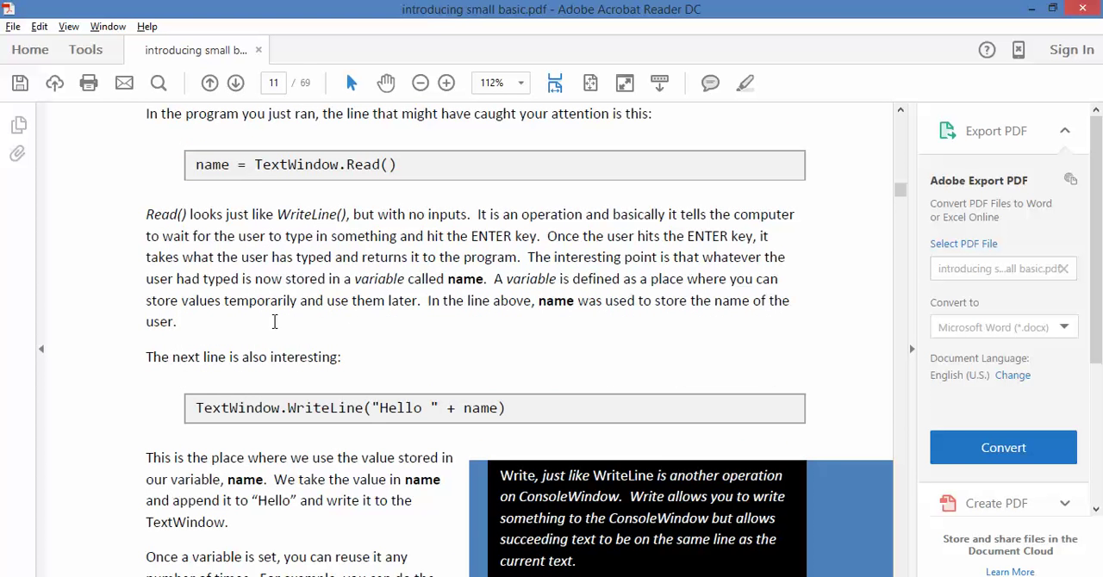
{"action": "scroll", "scroll_direction": "down", "scroll_amount": 3}
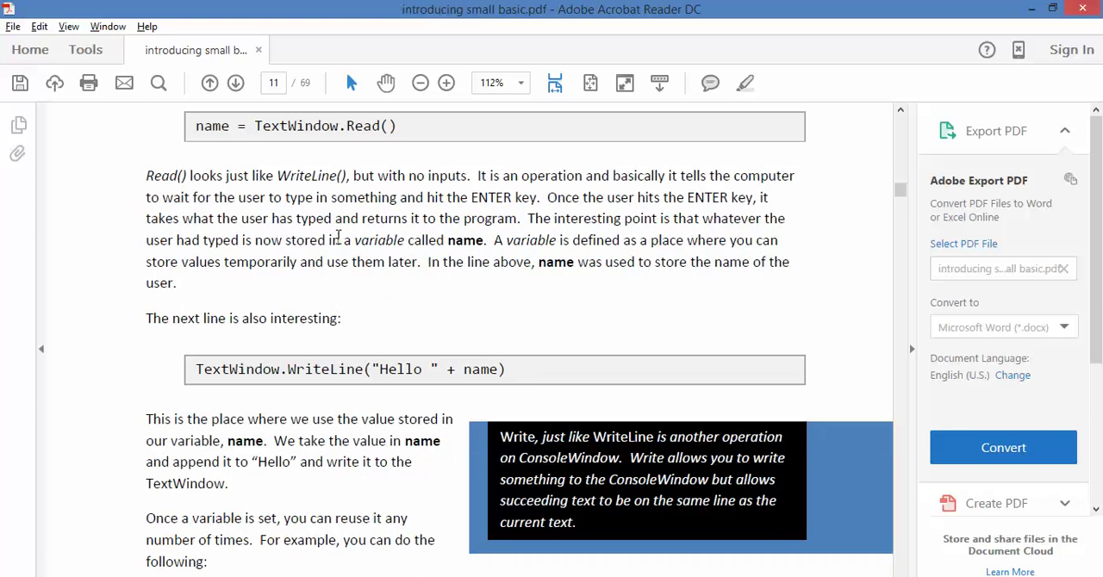
{"action": "scroll", "scroll_direction": "down", "scroll_amount": 3}
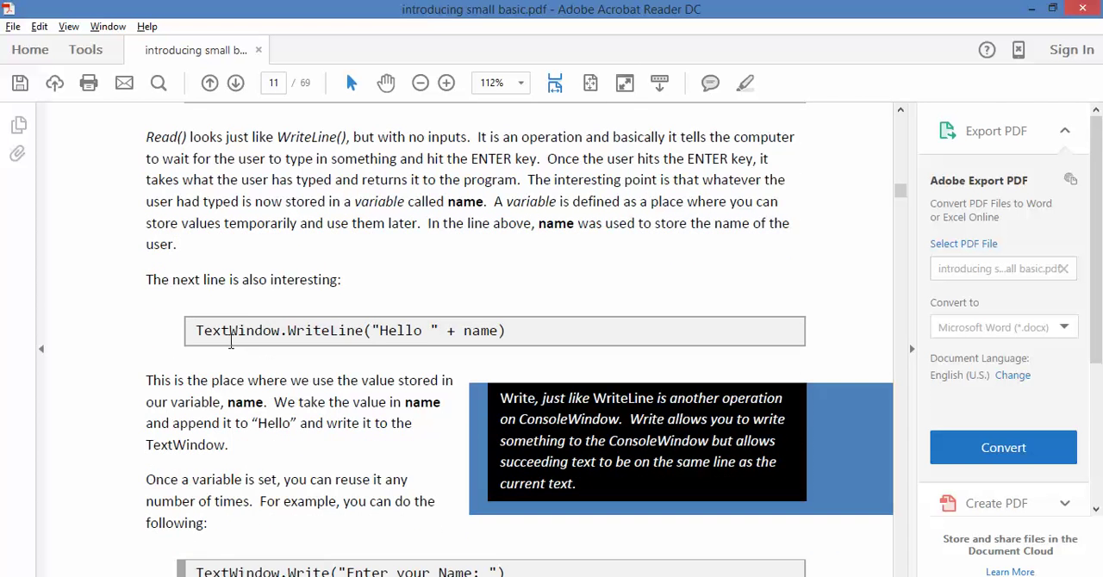
{"action": "scroll", "scroll_direction": "up", "scroll_amount": 3}
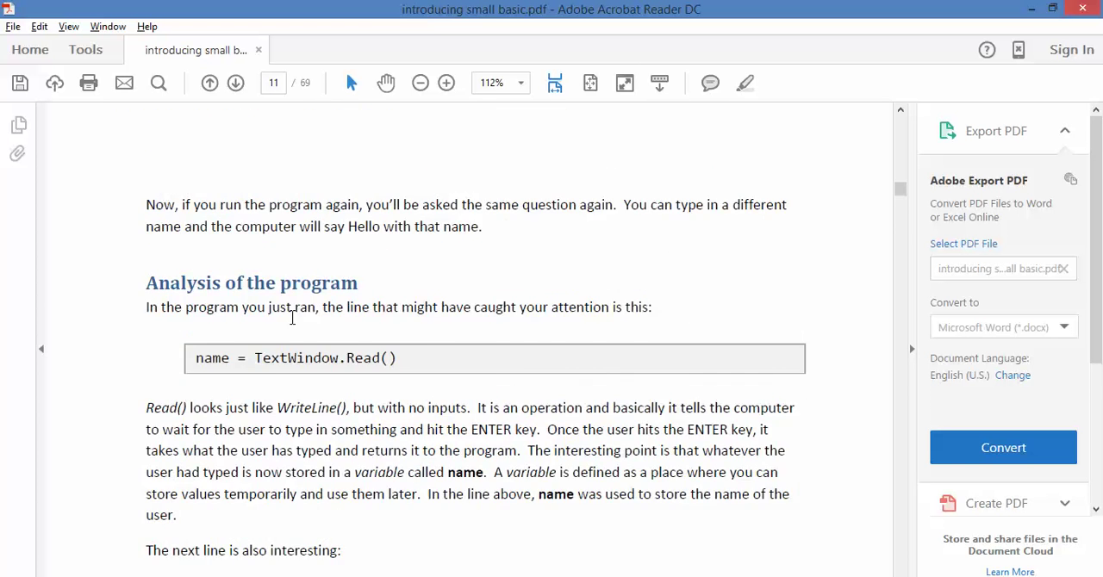
{"action": "scroll", "scroll_direction": "up", "scroll_amount": 3}
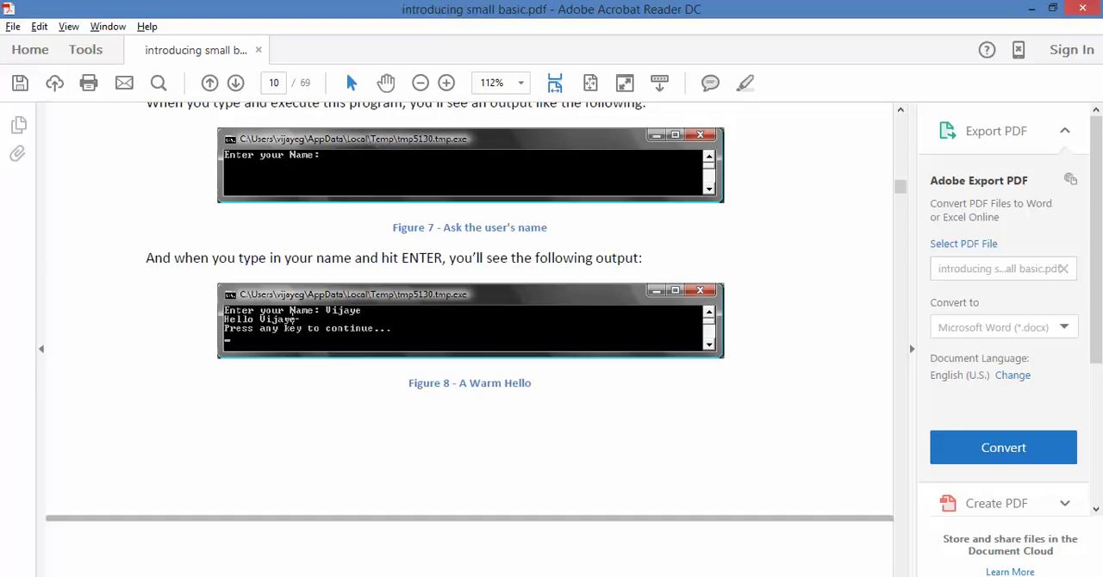
{"action": "scroll", "scroll_direction": "up", "scroll_amount": 3}
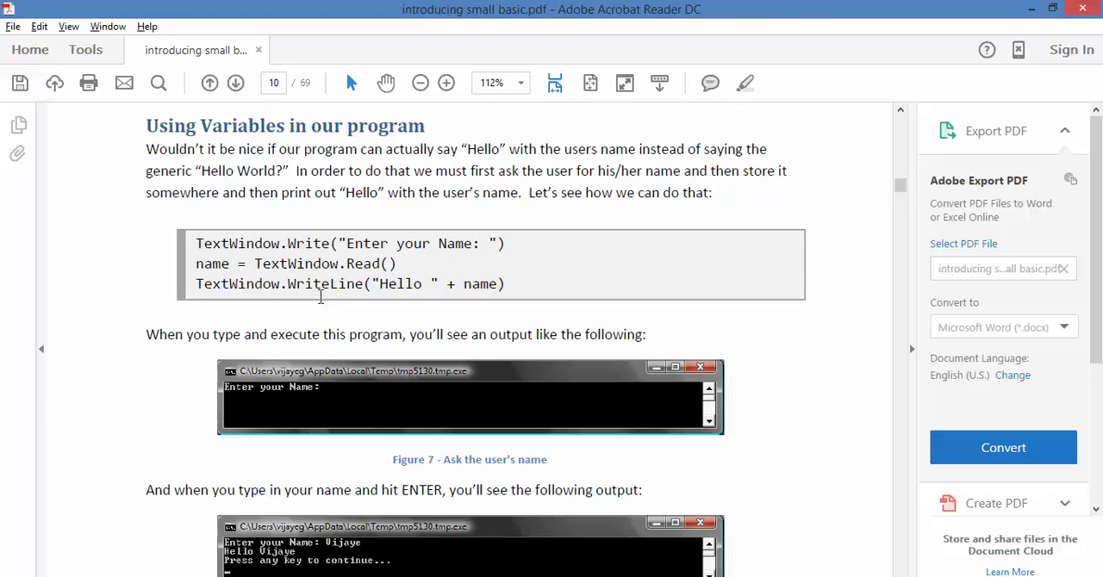
{"action": "scroll", "scroll_direction": "up", "scroll_amount": 3}
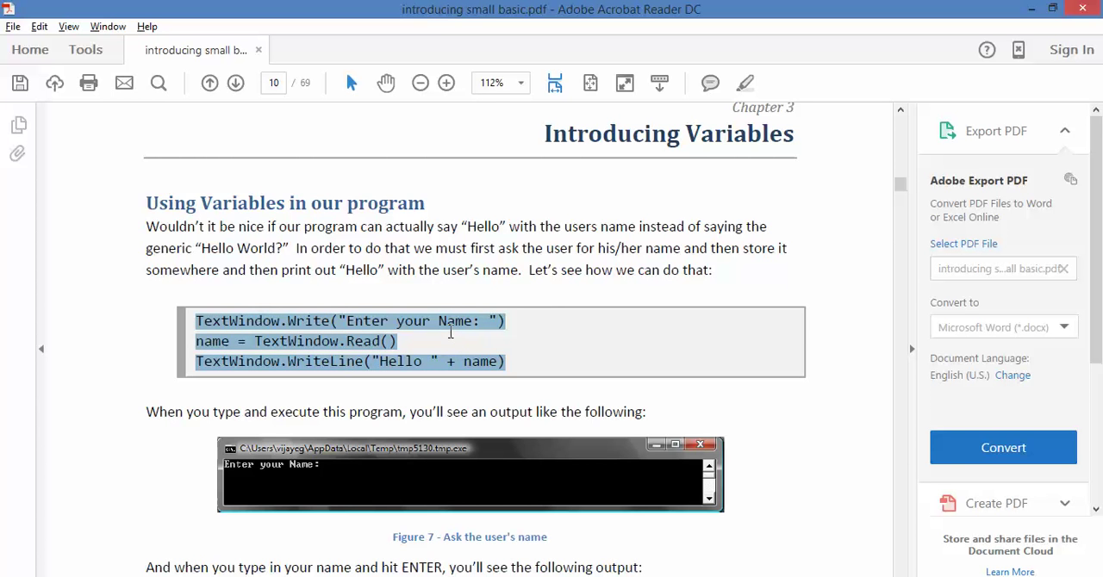
{"action": "mouse_move", "coordinate": [480, 327]}
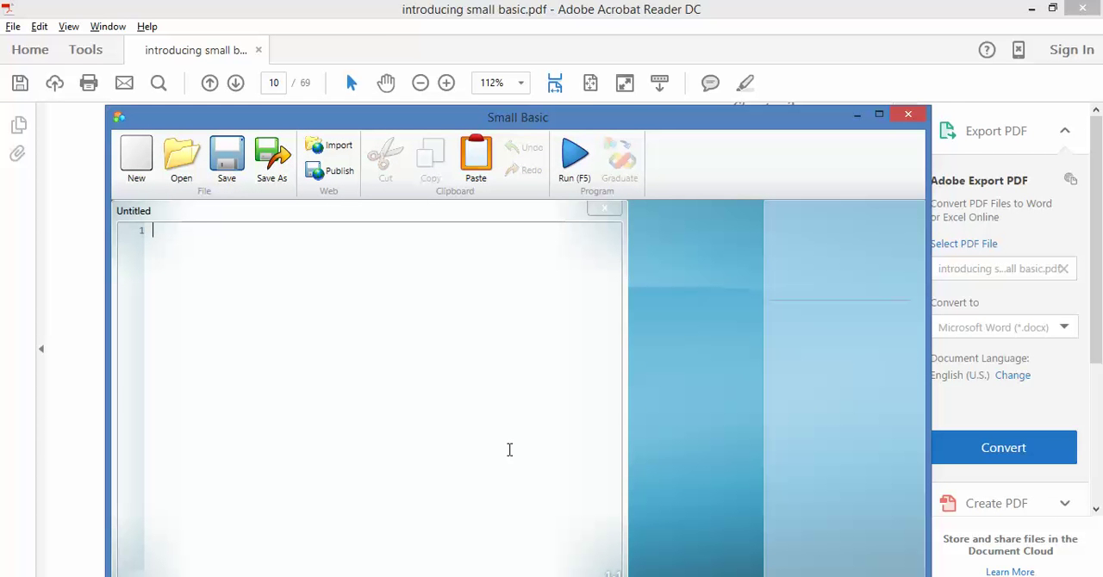
- Enter the TextWindow.Write("Enter your Name: ") prompt line into the new editor
{"action": "type", "text": "TextWindow.Write(\"Enter your Name: \")"}
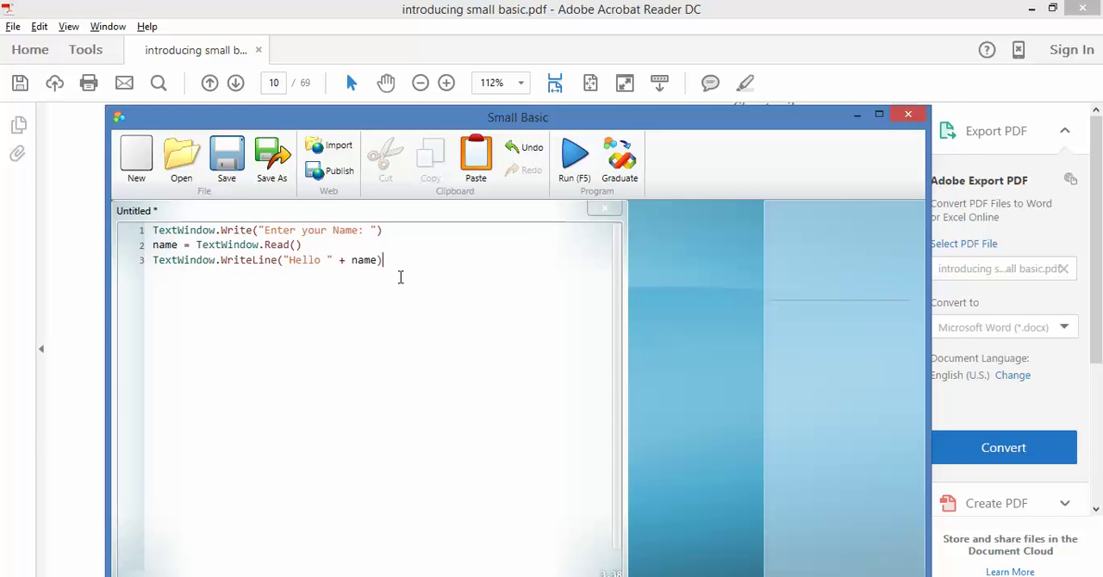
{"action": "mouse_move", "coordinate": [355, 227]}
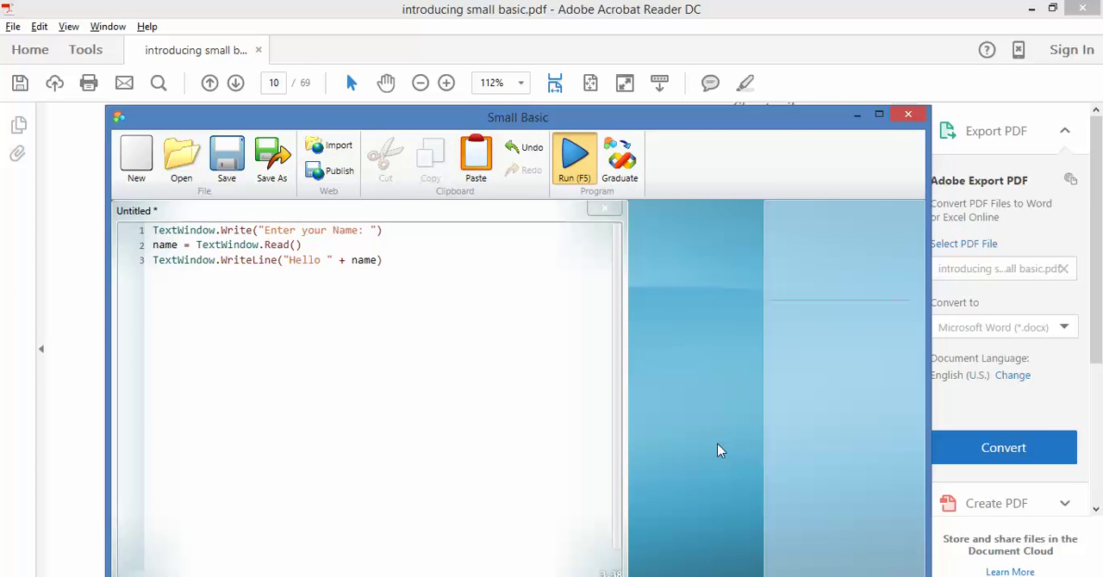
{"action": "left_click", "coordinate": [574, 155]}
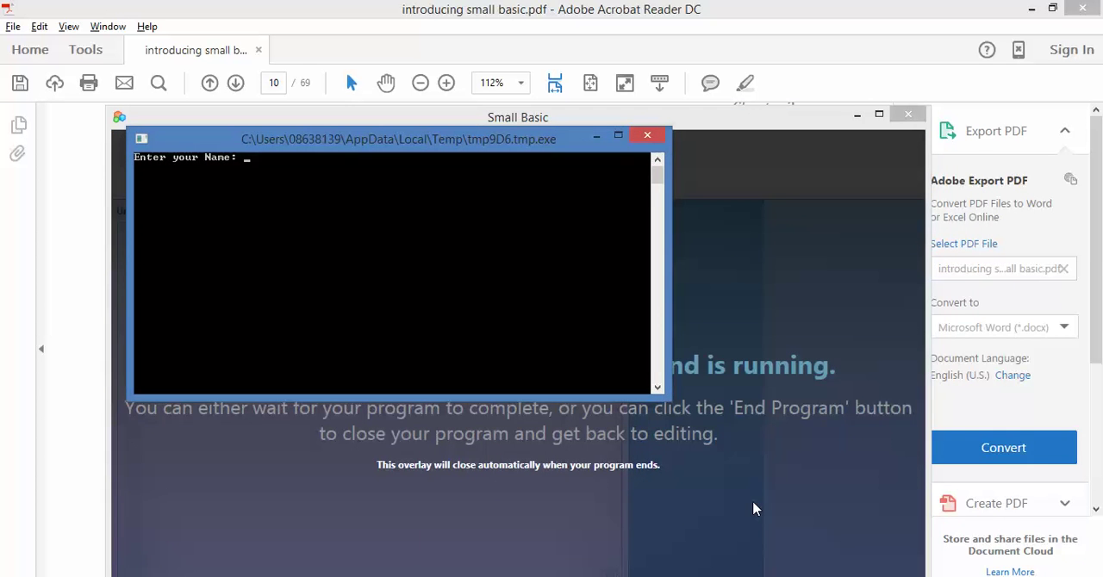
{"action": "type", "text": "Mr O'"}
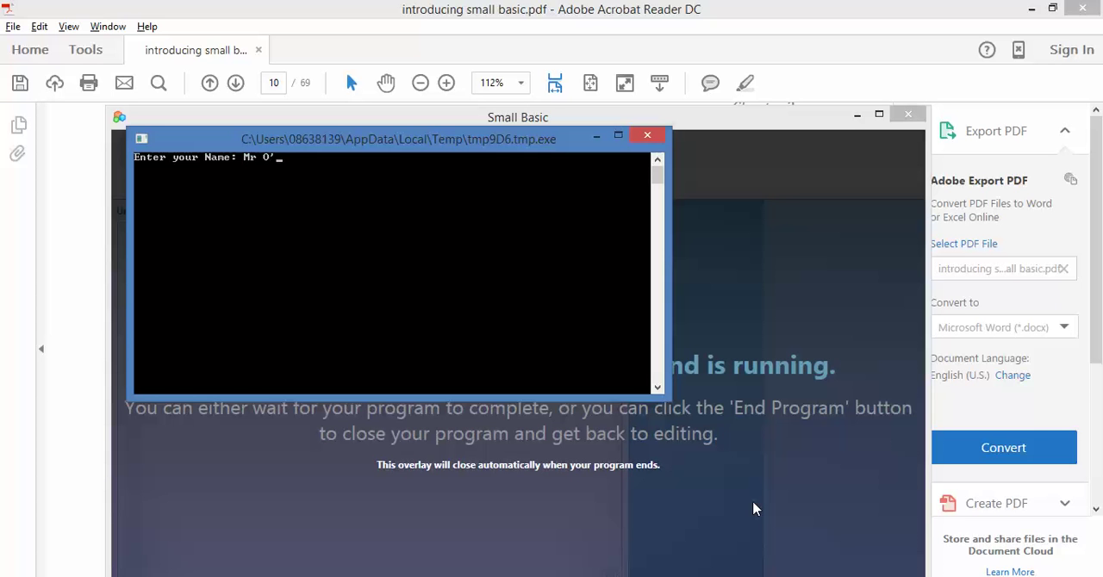
{"action": "type", "text": "Meara"}
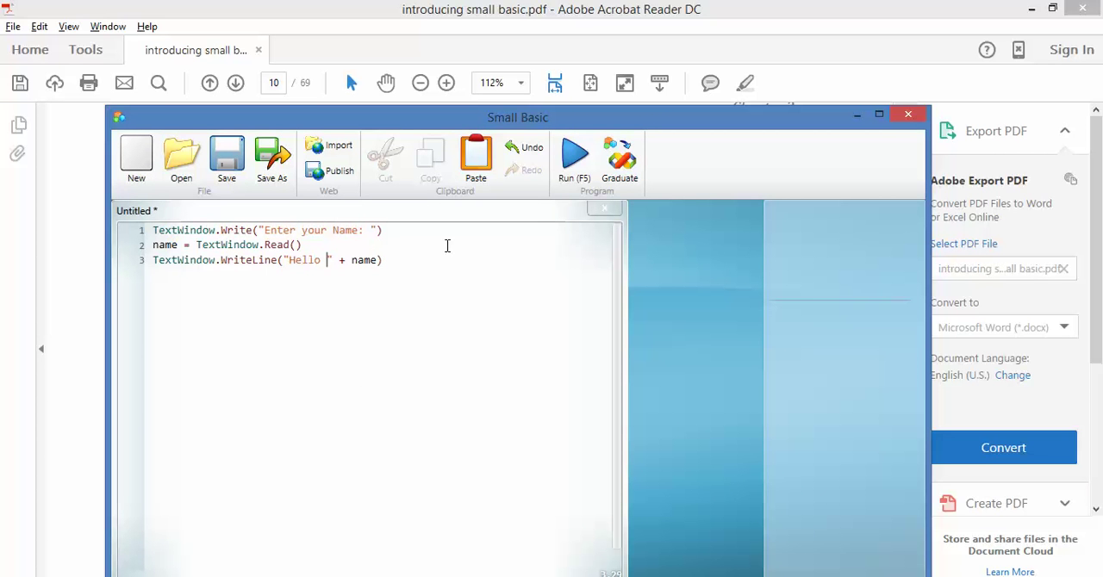
- Append ". You are looking good today." after name in the line 3 WriteLine greeting
{"action": "type", "text": ","}
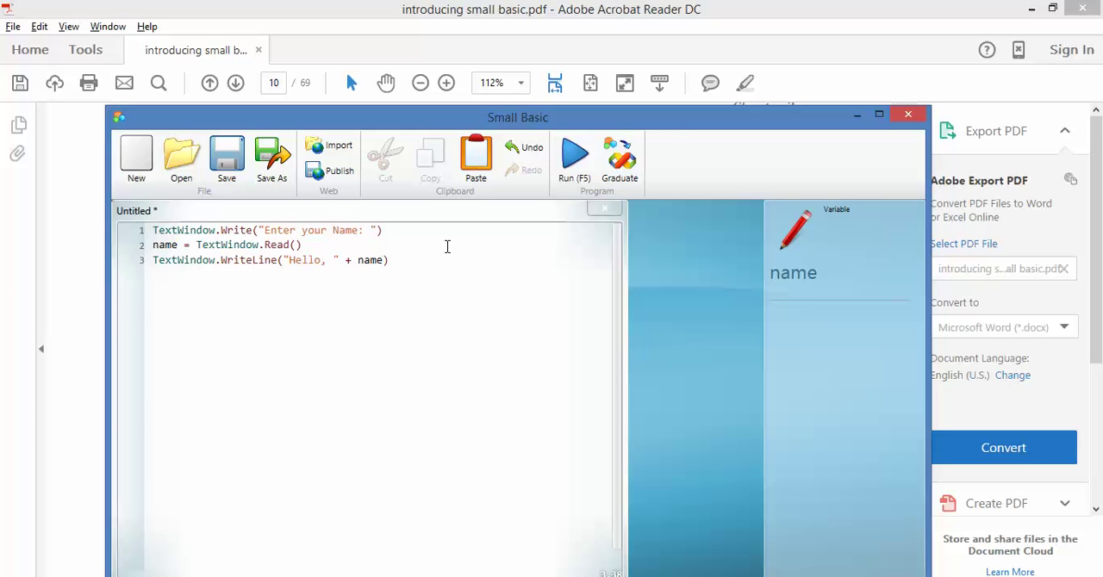
{"action": "type", "text": "\""}
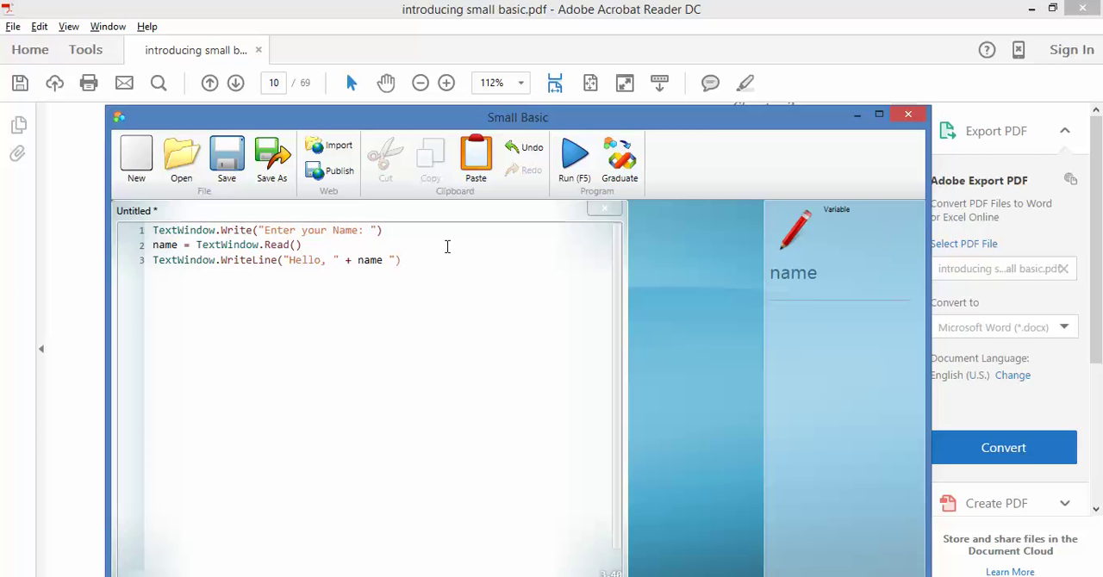
{"action": "type", "text": ". You are 1"}
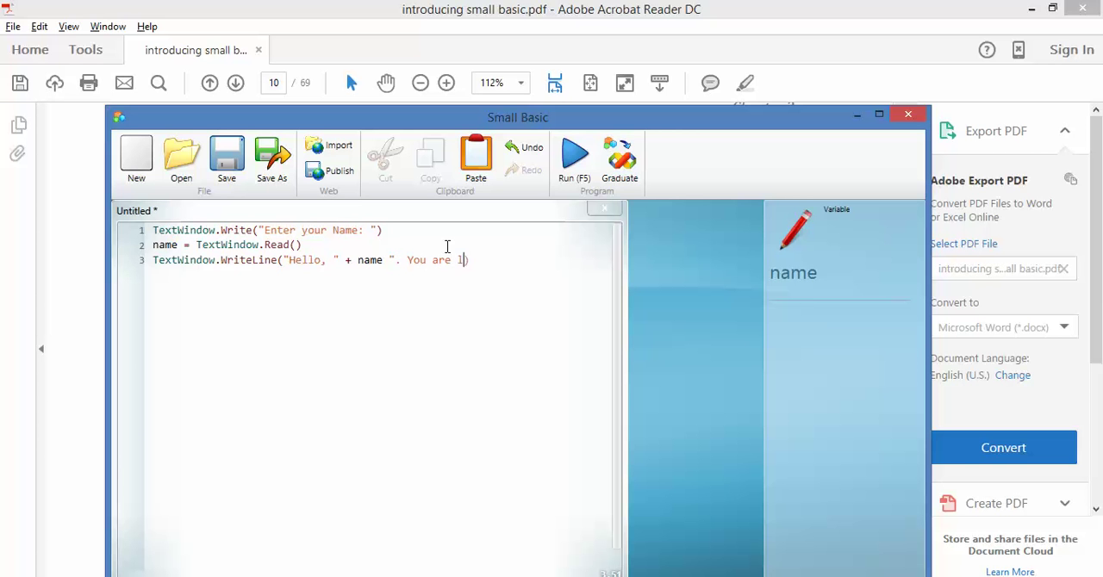
{"action": "type", "text": "ooking good t"}
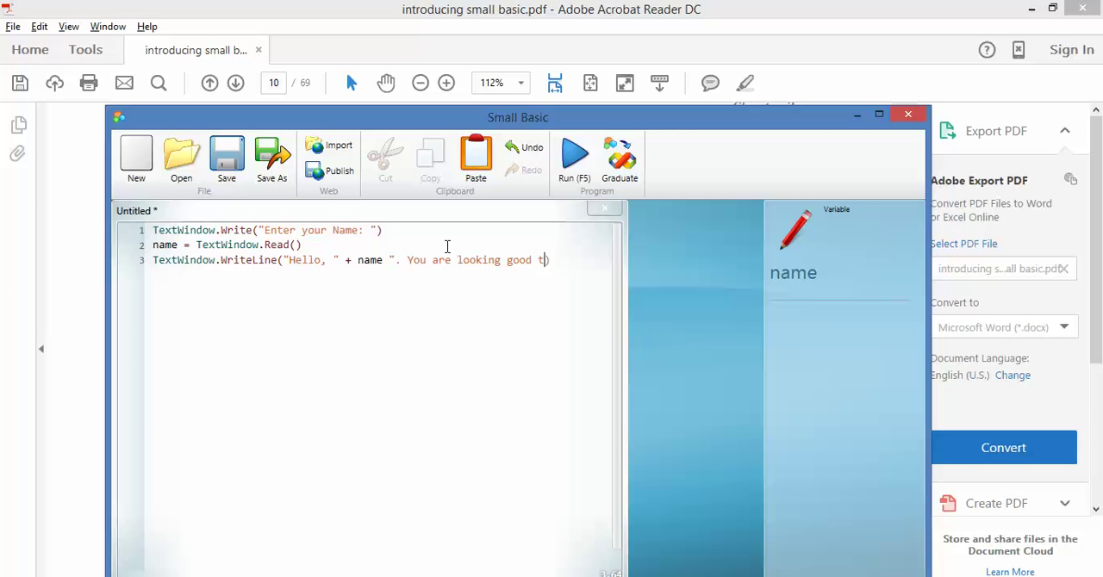
{"action": "type", "text": "oday.)"}
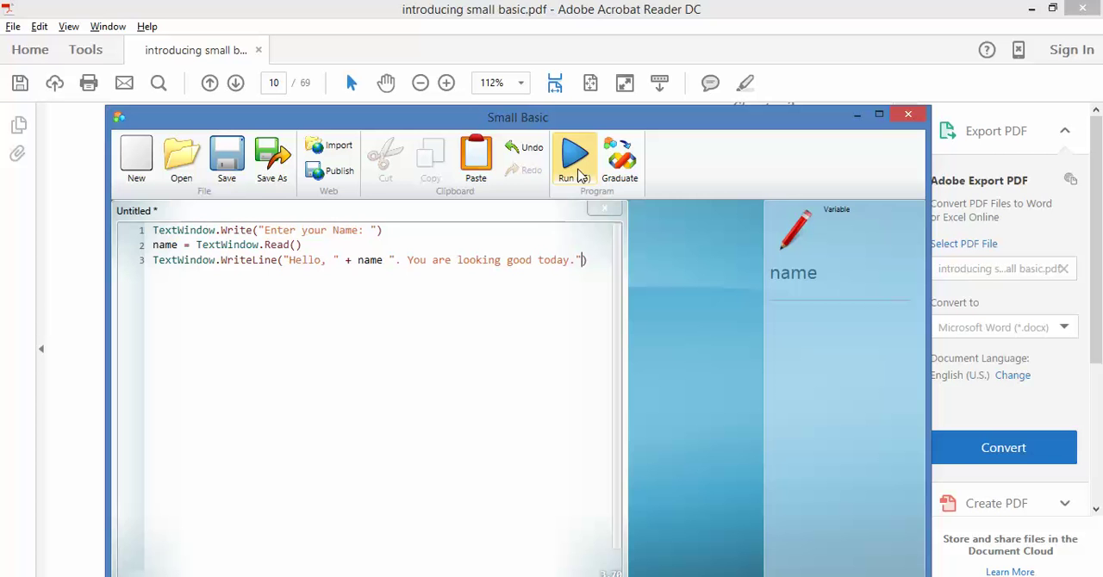
- Run the program and get the line 3 WriteLine argument-count error
{"action": "left_click", "coordinate": [574, 159]}
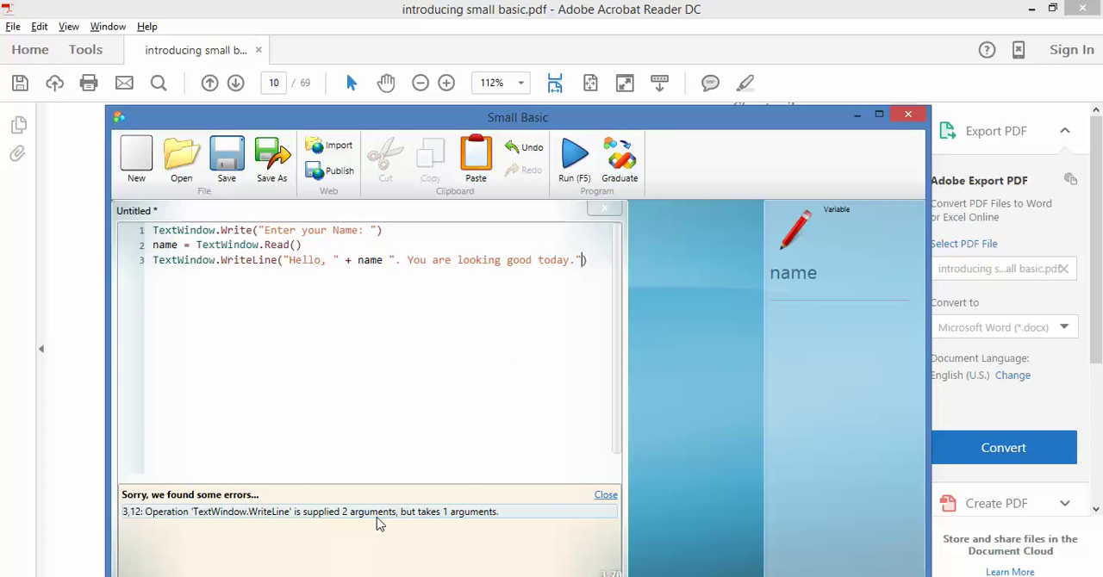
{"action": "mouse_move", "coordinate": [311, 520]}
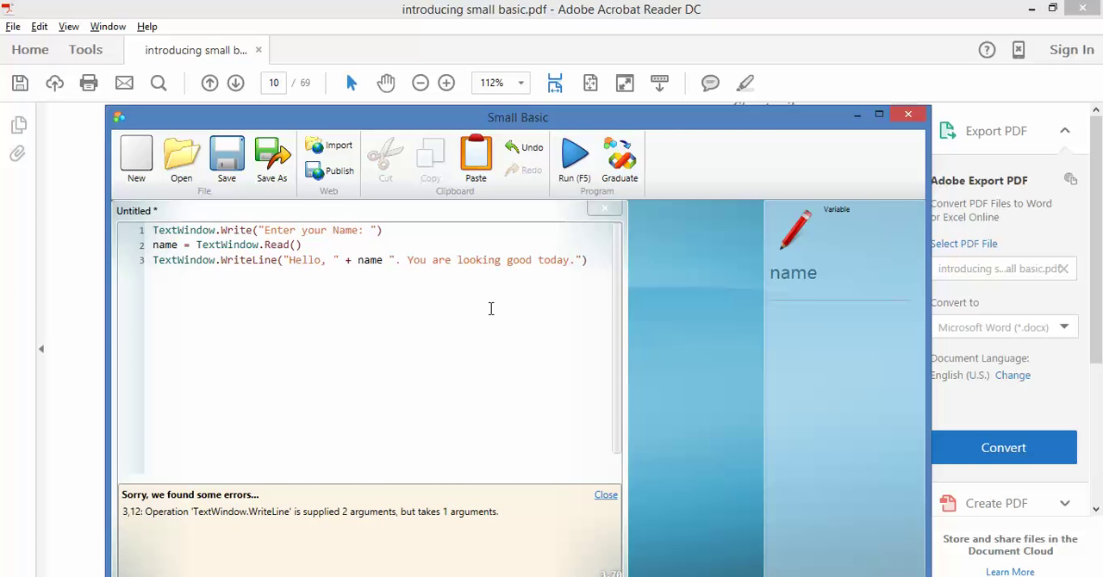
{"action": "mouse_move", "coordinate": [397, 268]}
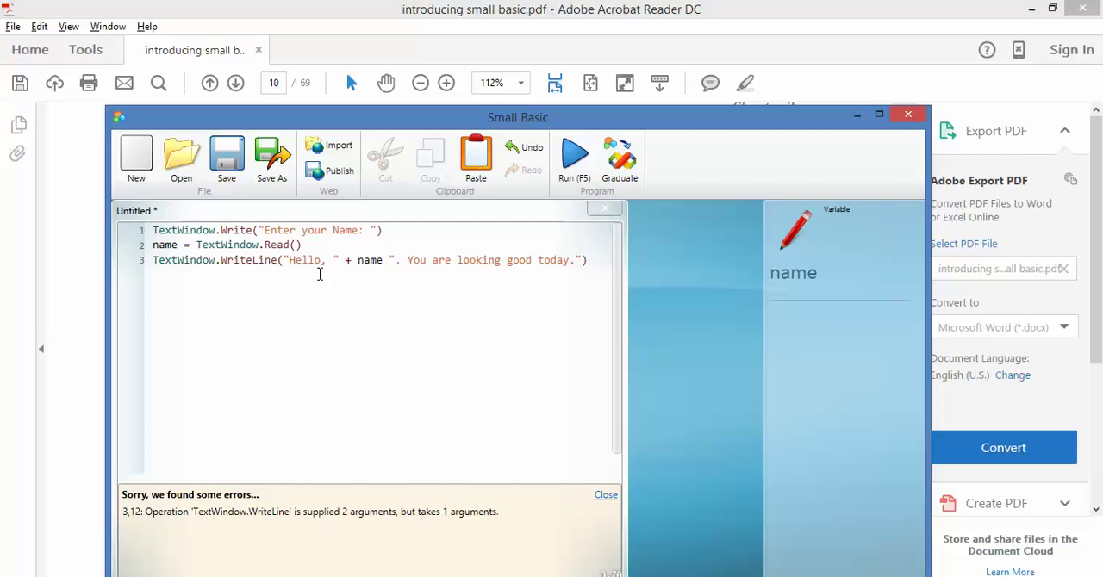
{"action": "mouse_move", "coordinate": [560, 268]}
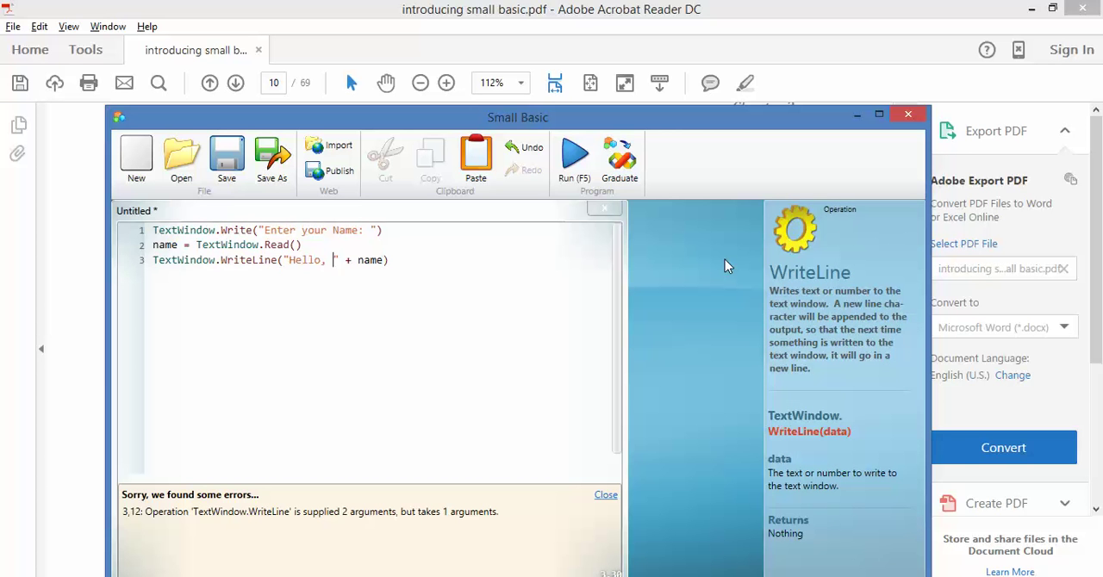
- Add line 4 TextWindow.WriteLine("You are looking good today.") below the plain greeting
{"action": "type", "text": "Text"}
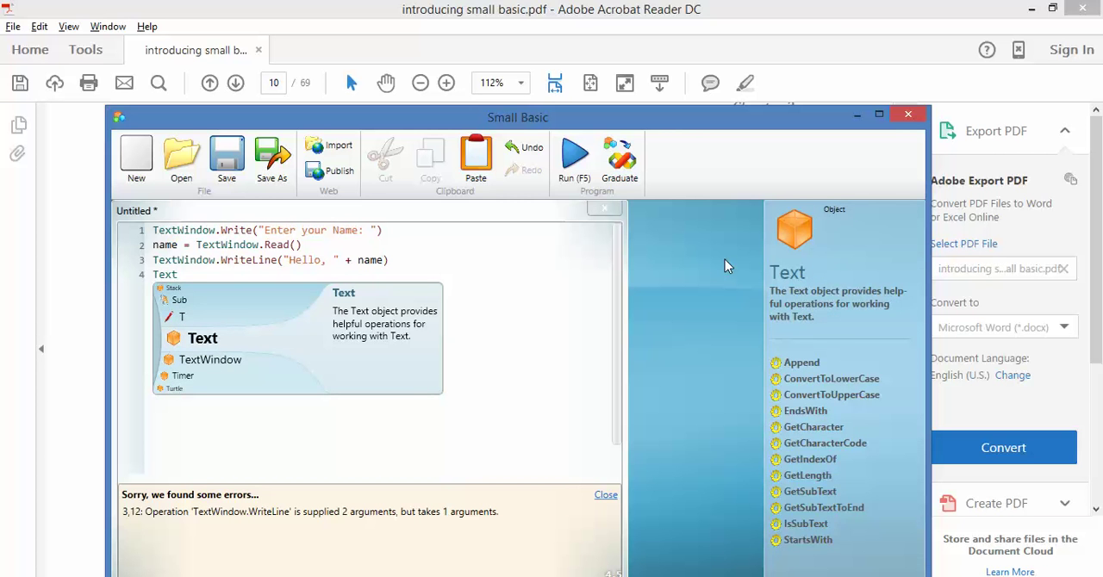
{"action": "left_click", "coordinate": [210, 359]}
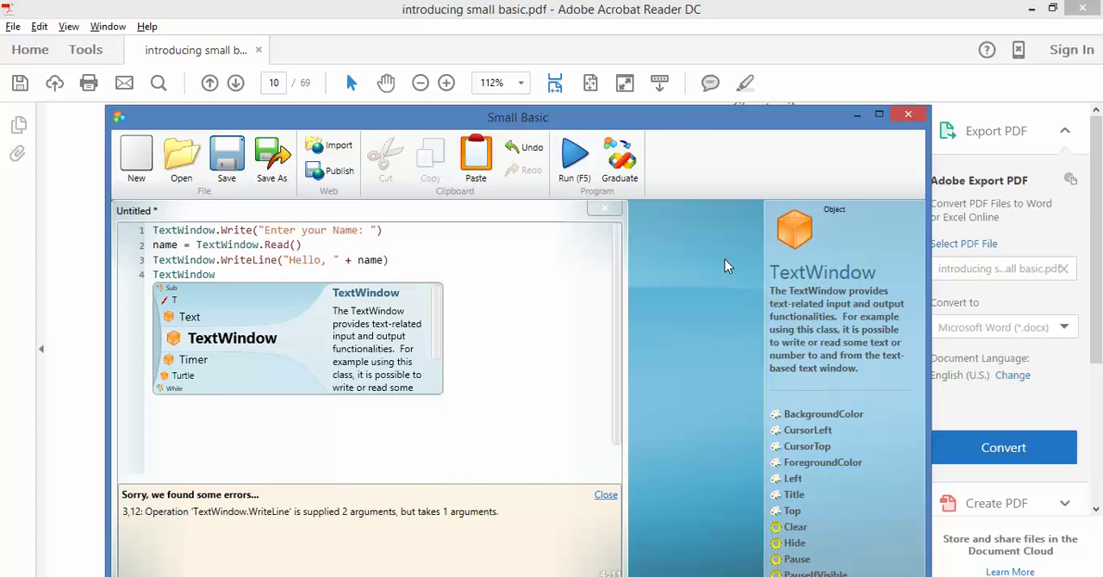
{"action": "type", "text": ".WriteLine(\""}
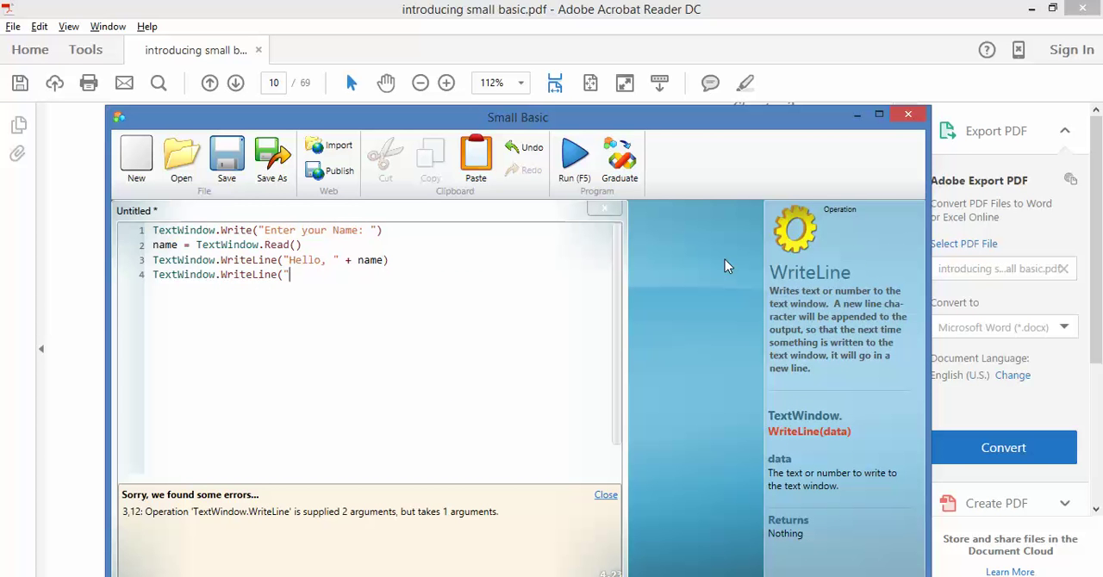
{"action": "type", "text": "You are lookin"}
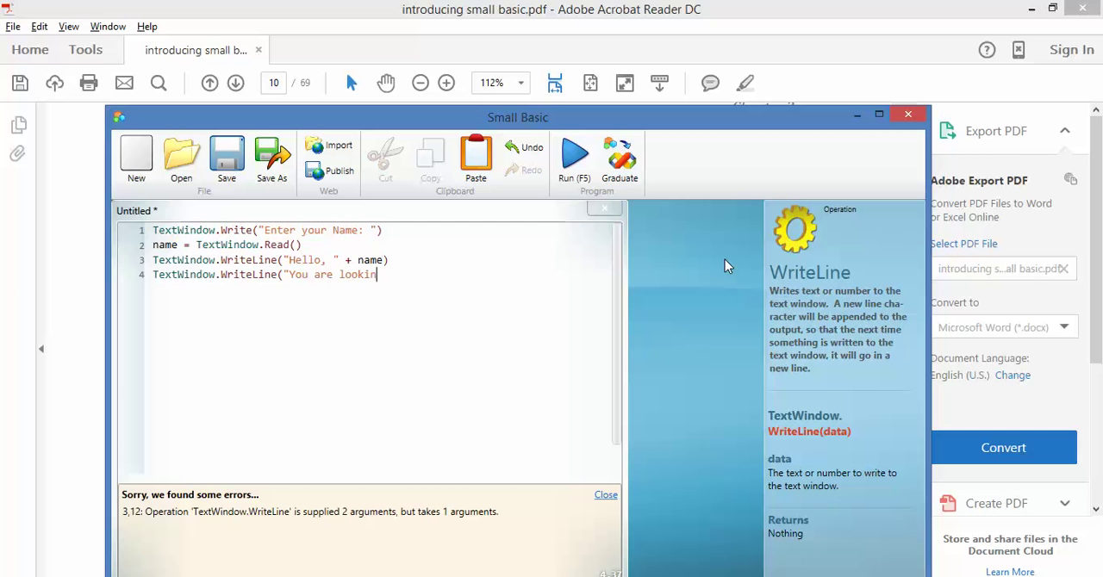
{"action": "type", "text": "good today"}
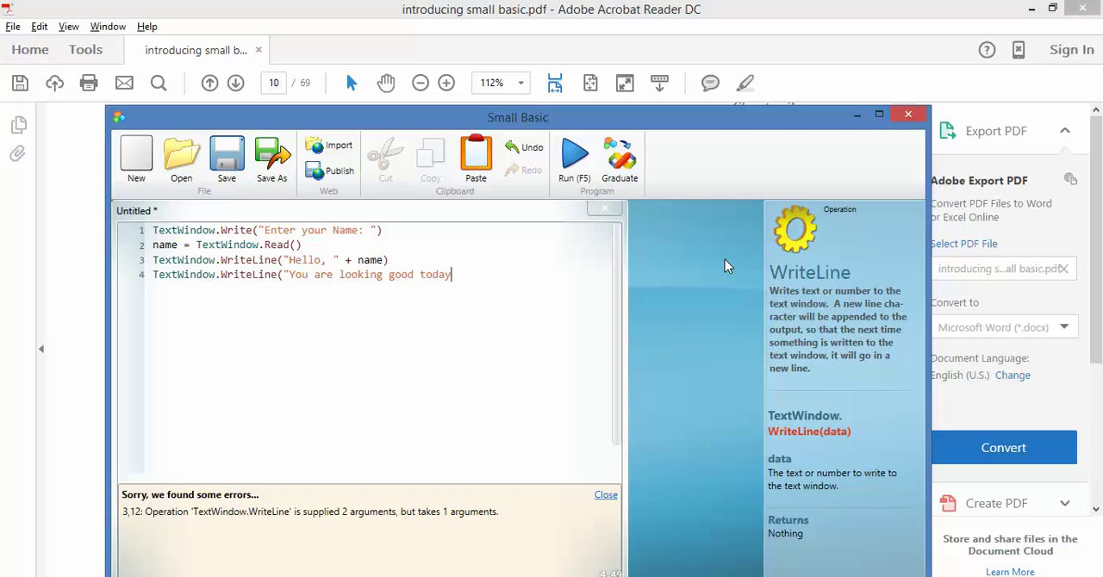
{"action": "type", "text": ".\")"}
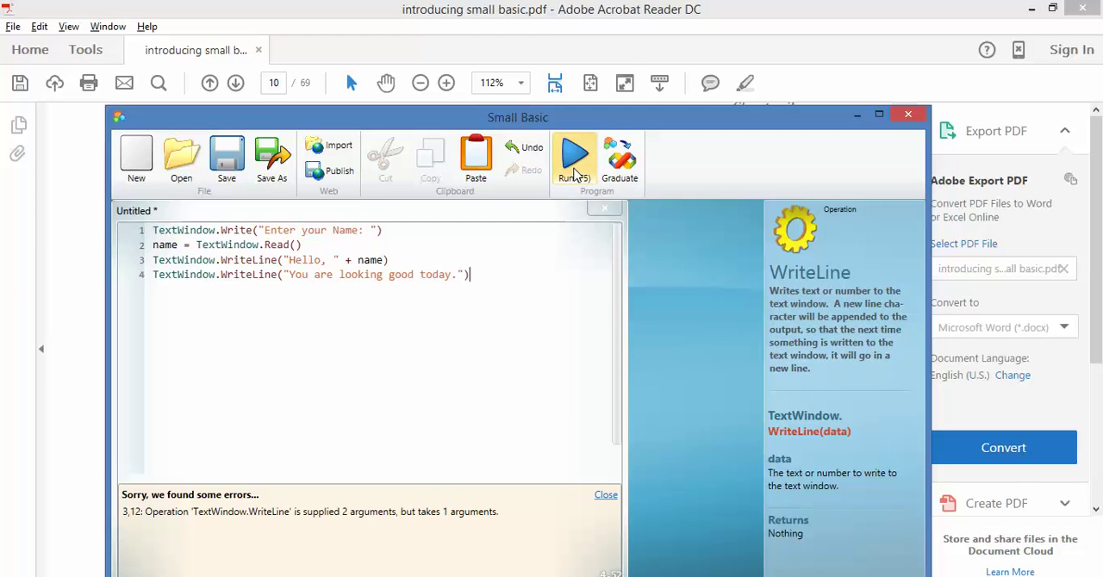
- Run the corrected program and enter the name 'Mr O' at the prompt
{"action": "left_click", "coordinate": [574, 157]}
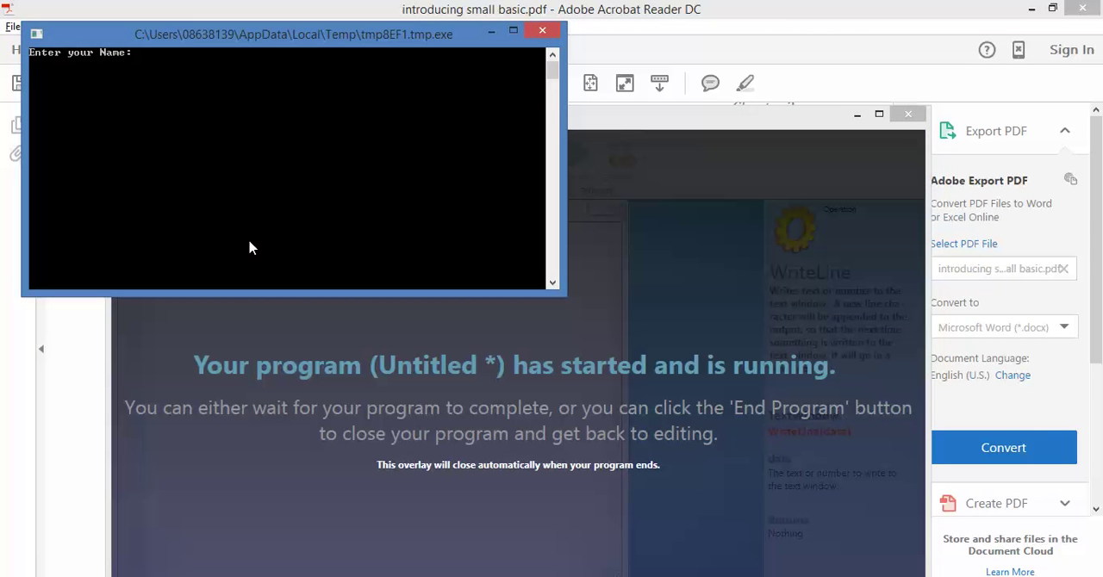
{"action": "type", "text": "Mr O"}
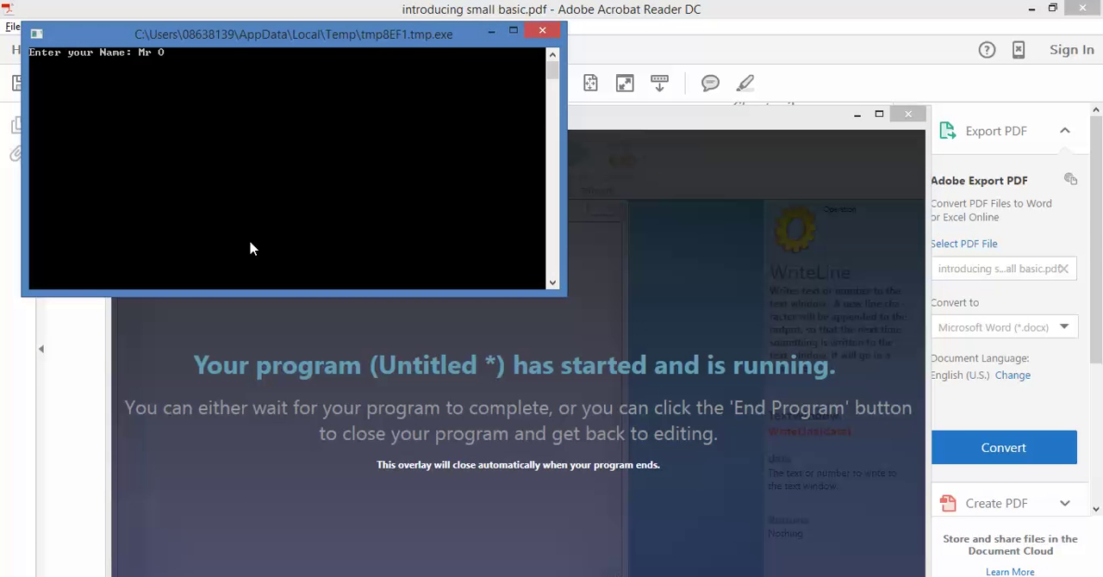